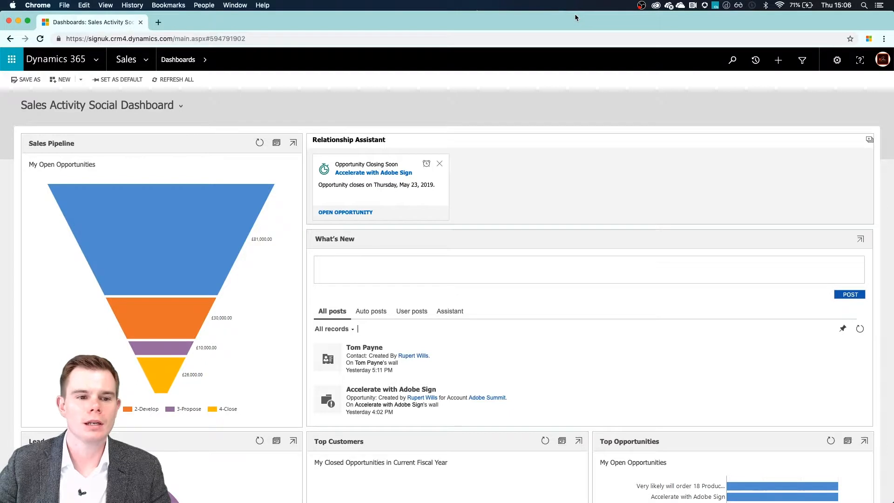
pyautogui.moveTo(316, 77)
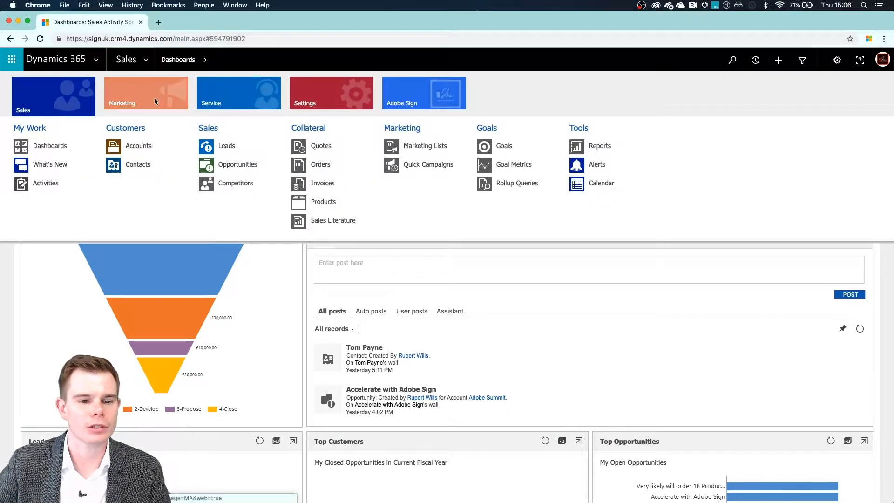
# Go to the My Open Opportunities list from the Sales navigation
pyautogui.click(237, 164)
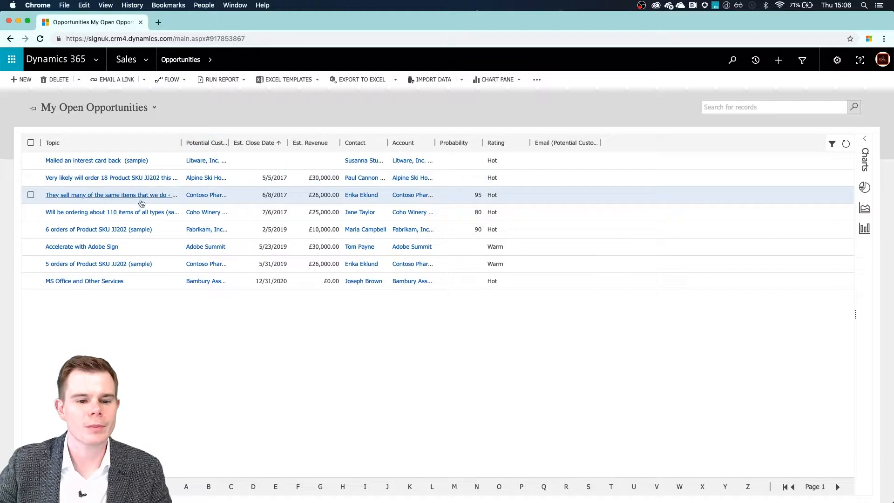
# Open the 'Will be ordering about 110 items of all types (sample)' opportunity record
pyautogui.click(111, 213)
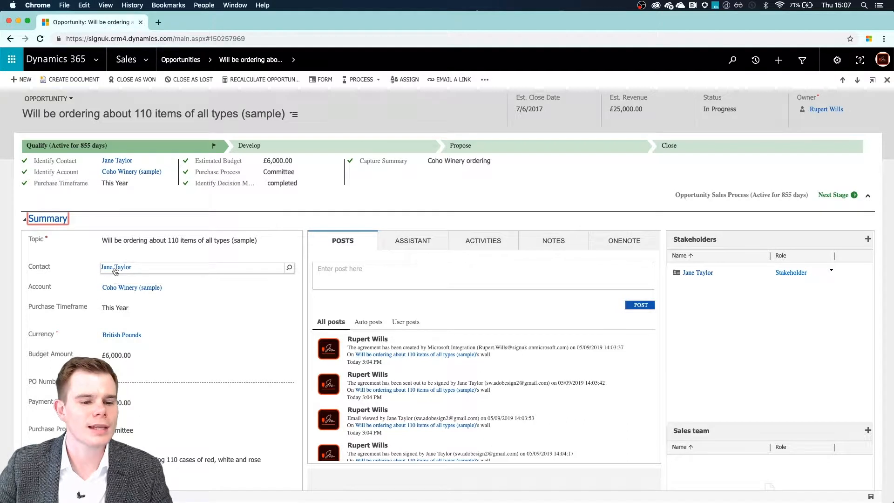
pyautogui.moveTo(115, 267)
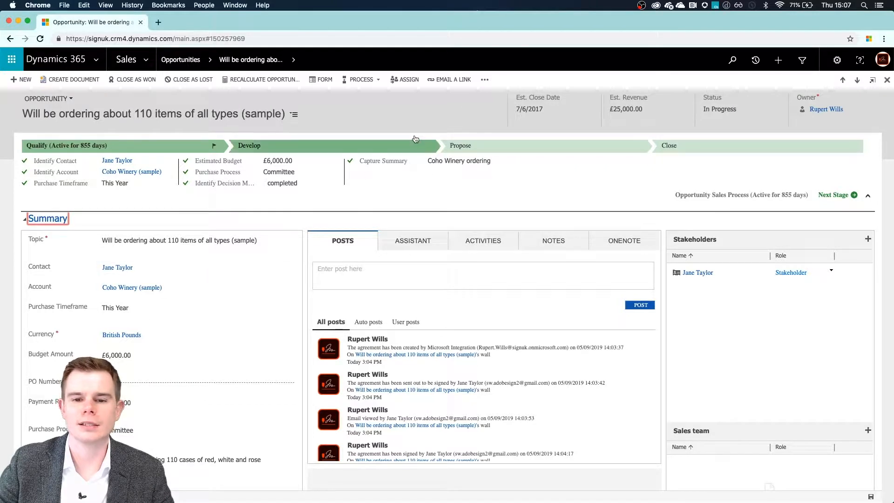
pyautogui.moveTo(484, 79)
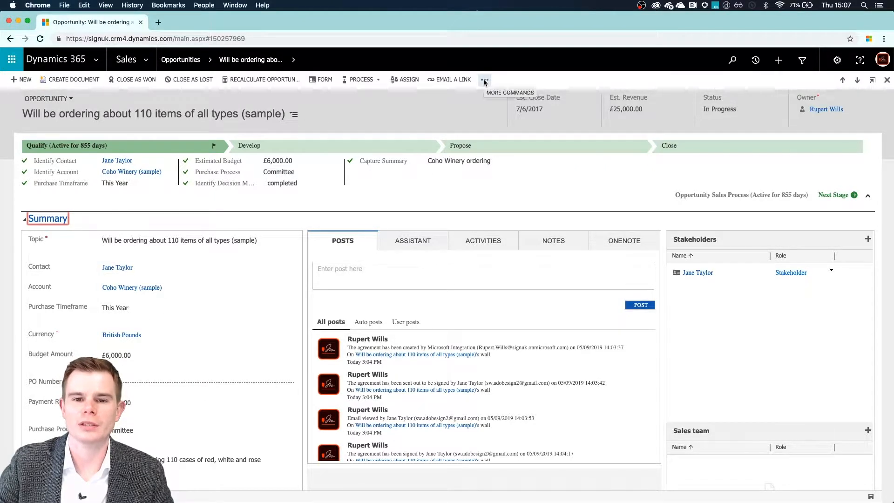
# Start a Client Services Agreement for signature from the opportunity's More Commands menu
pyautogui.click(484, 79)
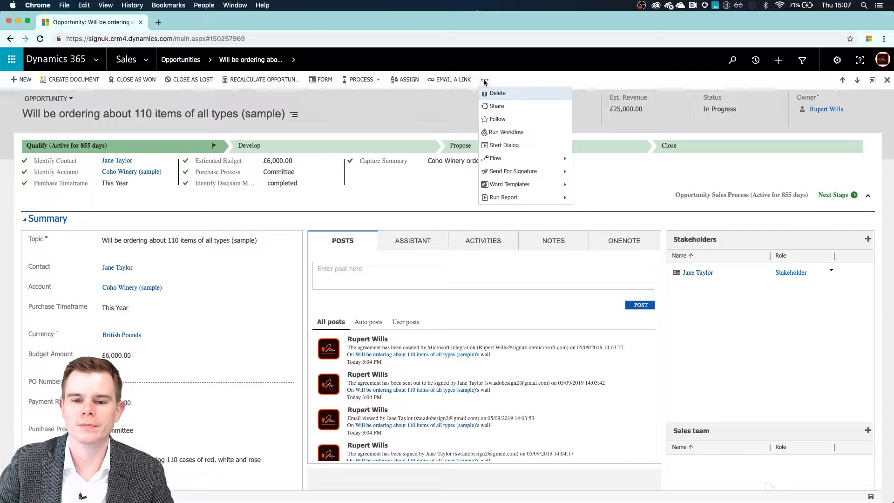
pyautogui.moveTo(511, 171)
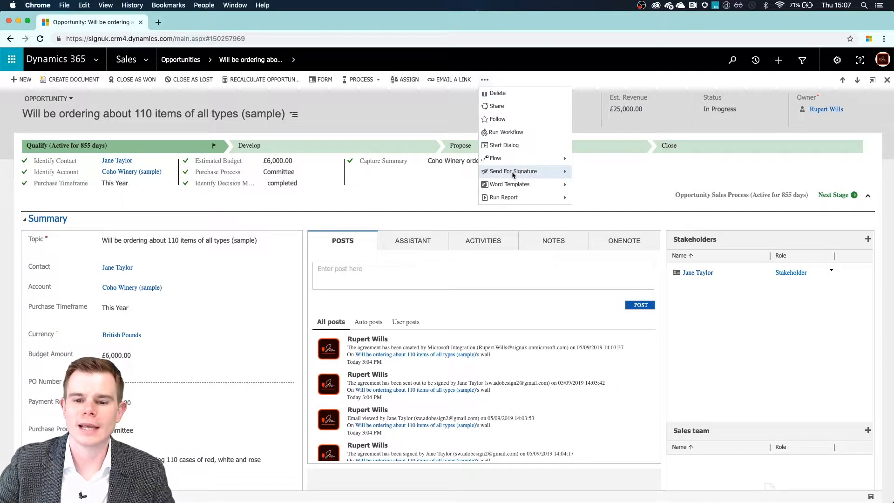
pyautogui.moveTo(511, 171)
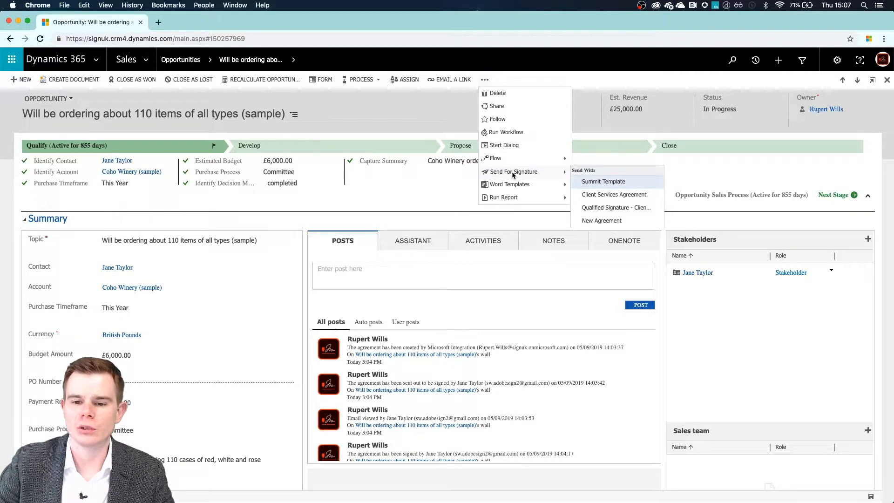
pyautogui.moveTo(613, 194)
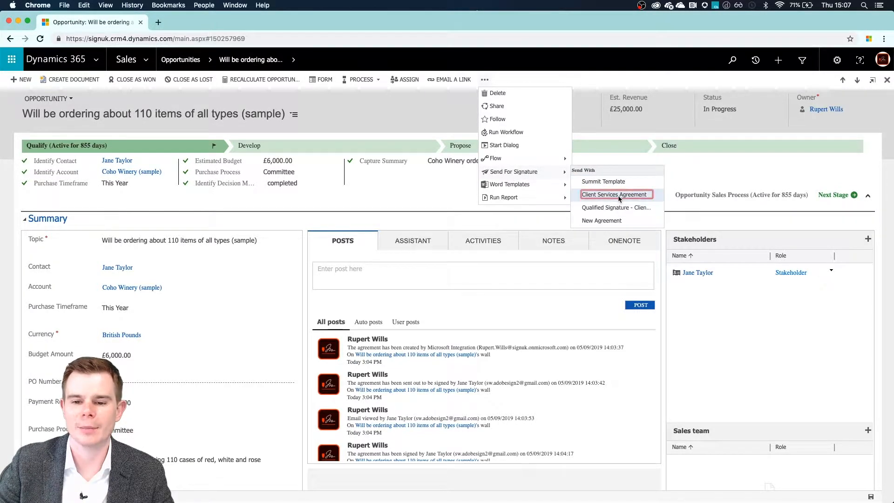
pyautogui.click(615, 195)
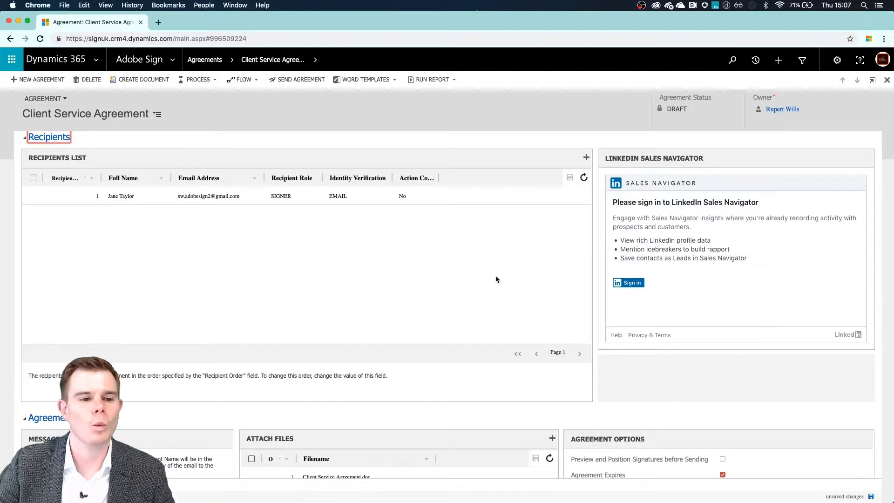
pyautogui.moveTo(121, 221)
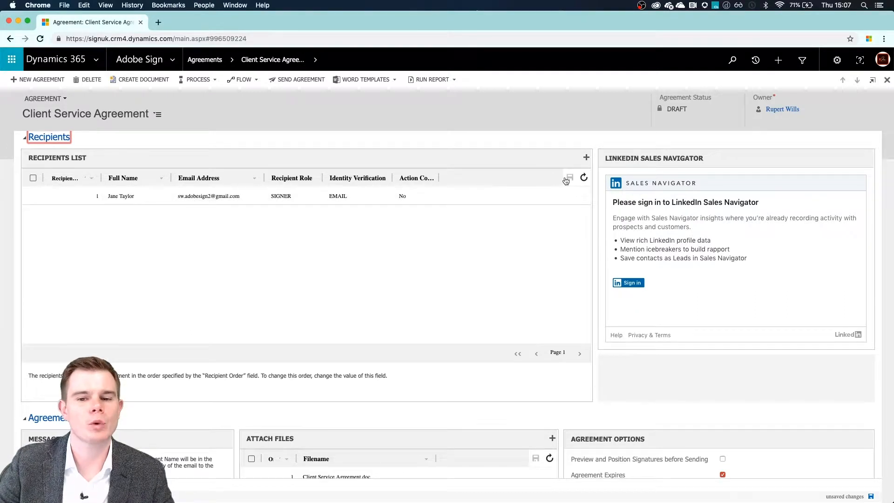
pyautogui.moveTo(433, 271)
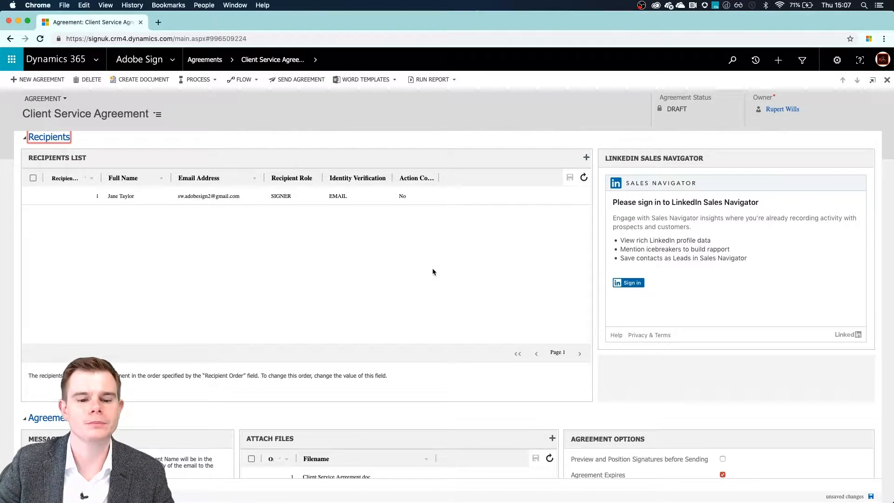
pyautogui.scroll(-3)
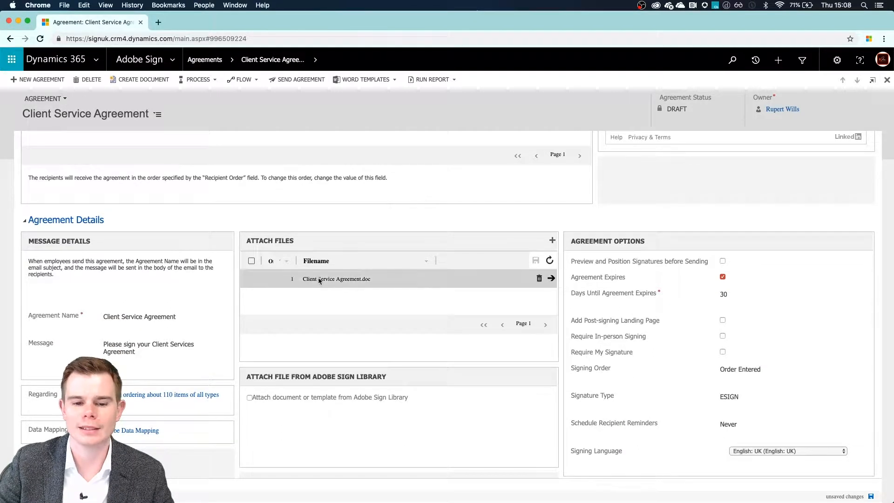
pyautogui.moveTo(336, 279)
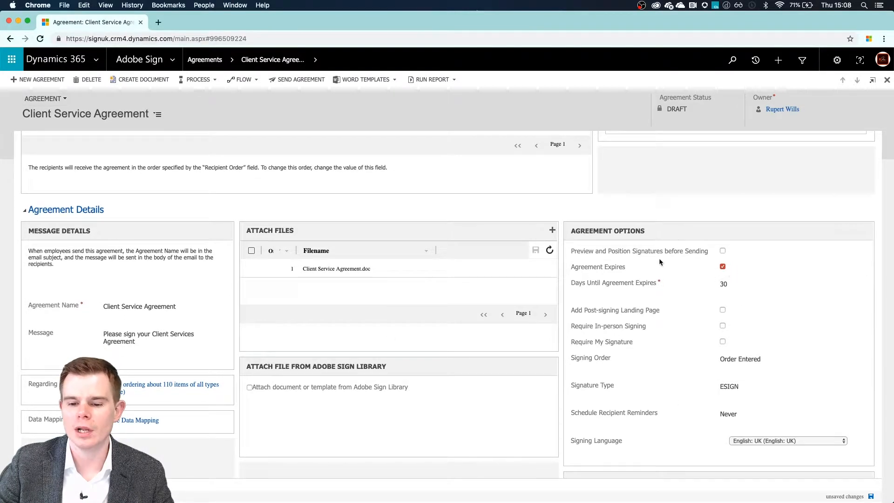
pyautogui.moveTo(648, 329)
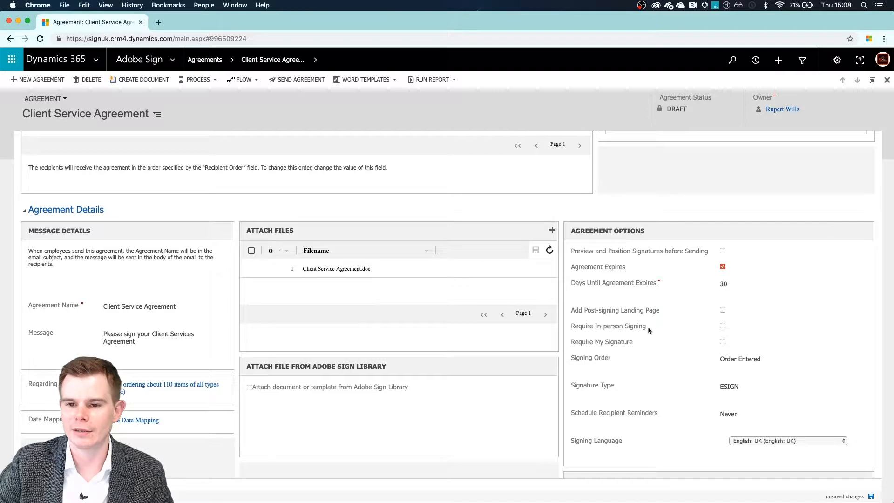
pyautogui.moveTo(648, 329)
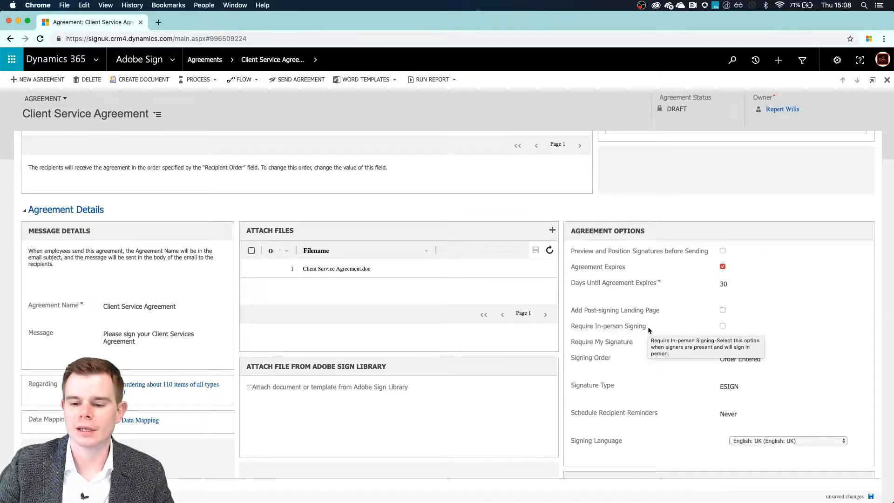
pyautogui.moveTo(656, 257)
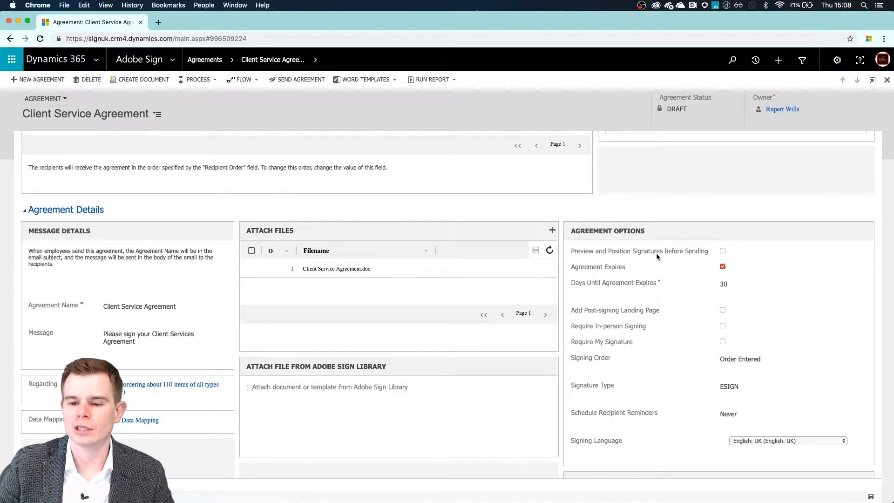
pyautogui.moveTo(638, 251)
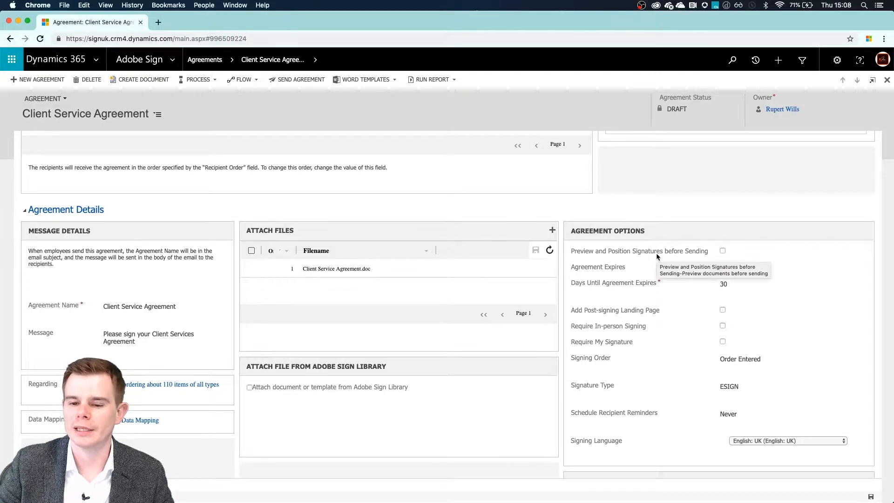
pyautogui.click(722, 266)
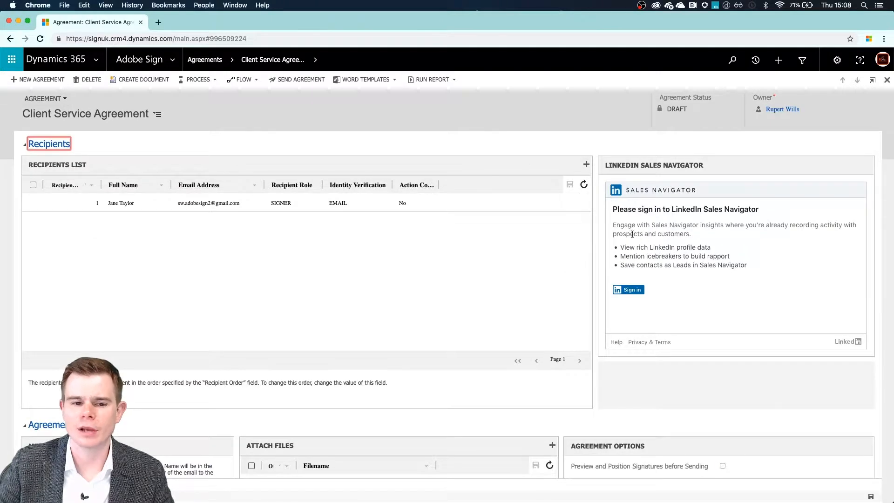
pyautogui.moveTo(421, 269)
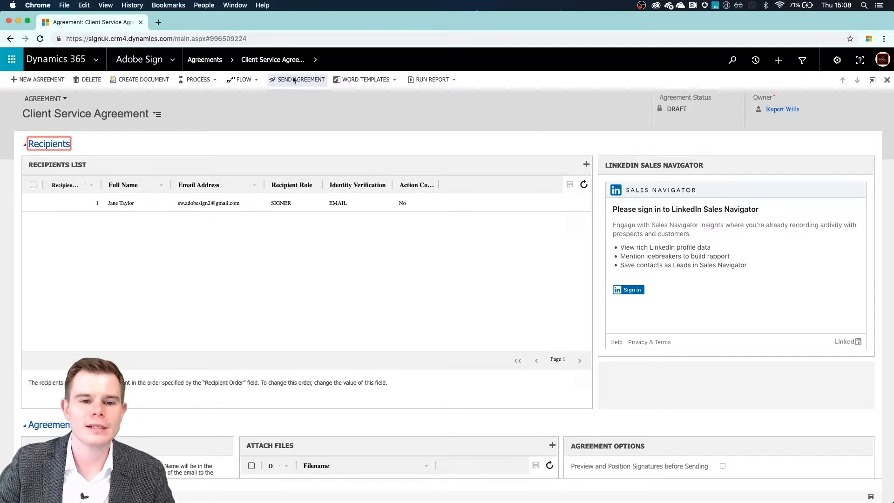
# Send the agreement for signature and switch to the signer's Gmail inbox
pyautogui.click(300, 79)
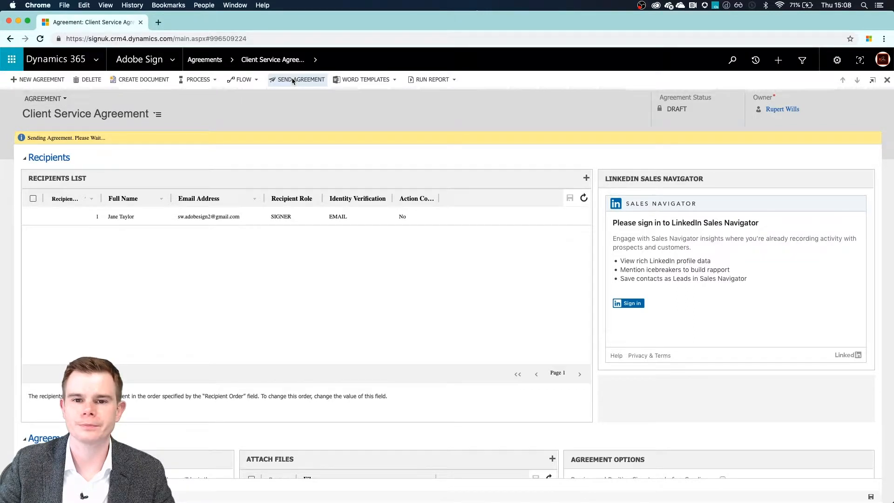
pyautogui.click(297, 79)
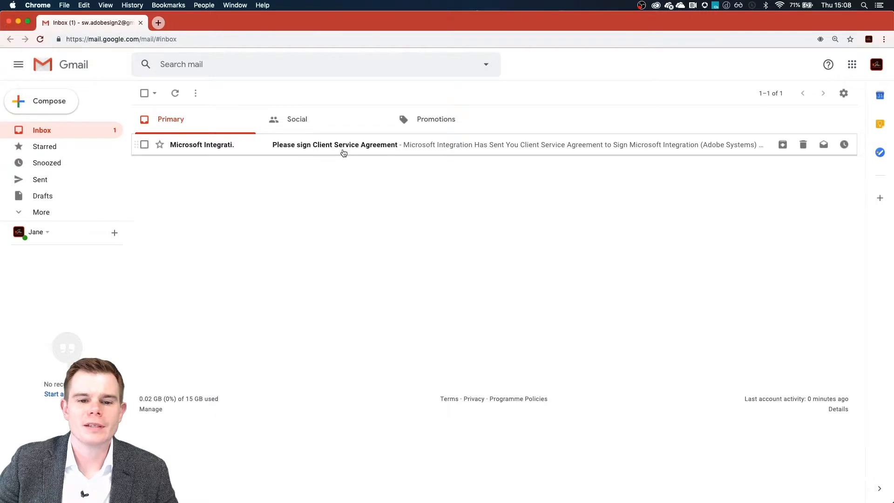
# From the 'Please sign Client Service Agreement' email, review and sign in Adobe Sign
pyautogui.click(334, 144)
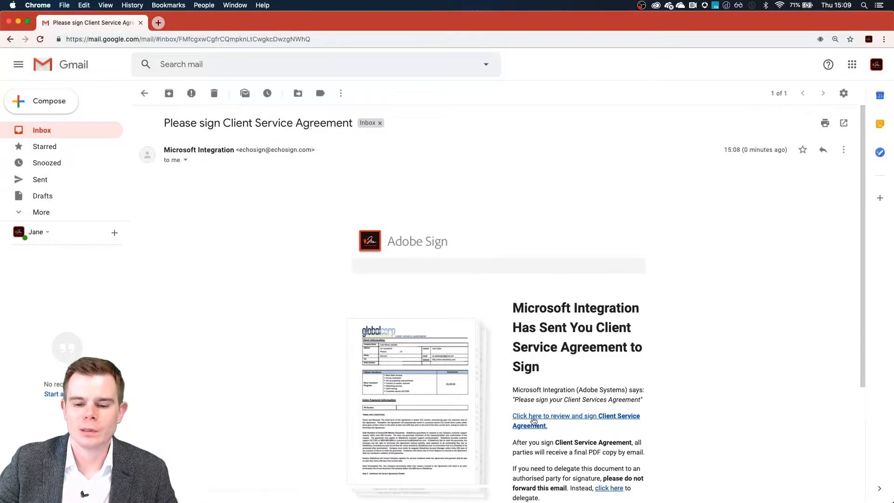
pyautogui.click(532, 420)
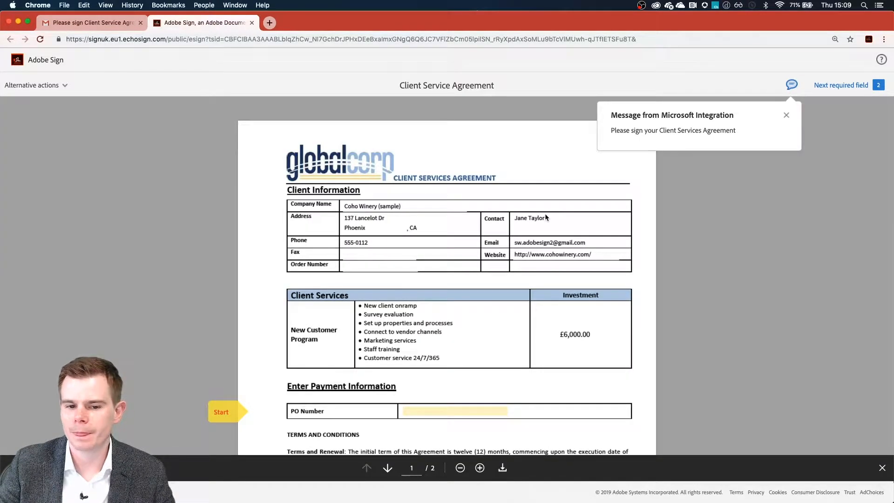
# Dismiss the sender message, enlarge the agreement and fill the PO Number with '9thMay2'
pyautogui.click(786, 114)
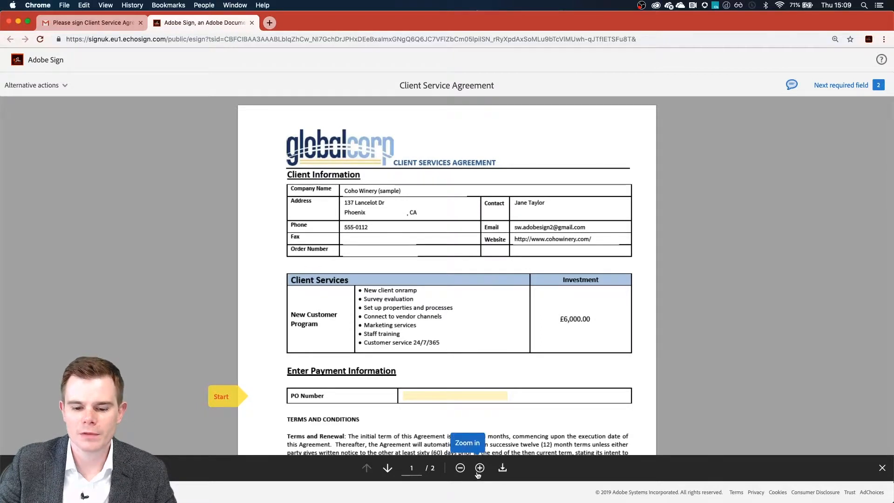
pyautogui.click(479, 467)
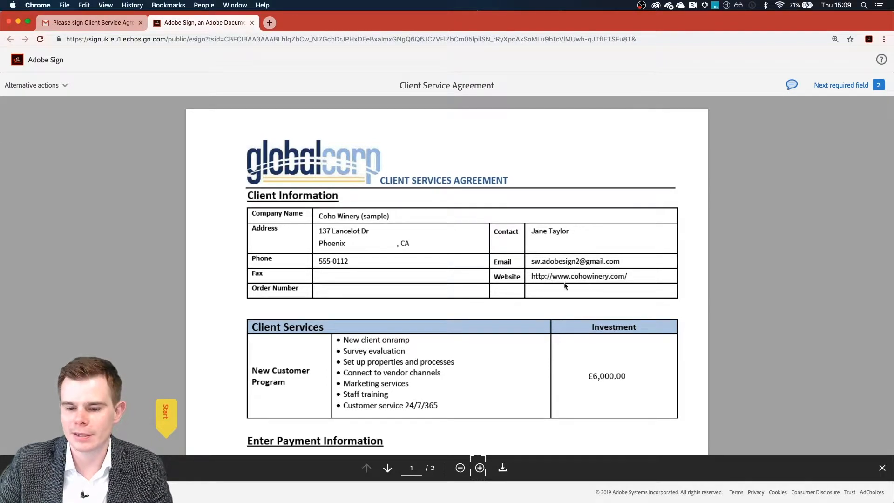
pyautogui.scroll(-3)
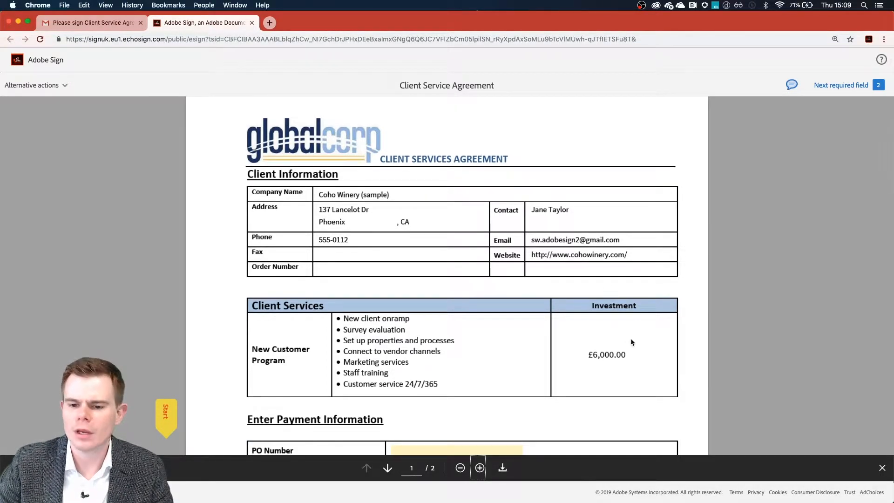
pyautogui.moveTo(615, 367)
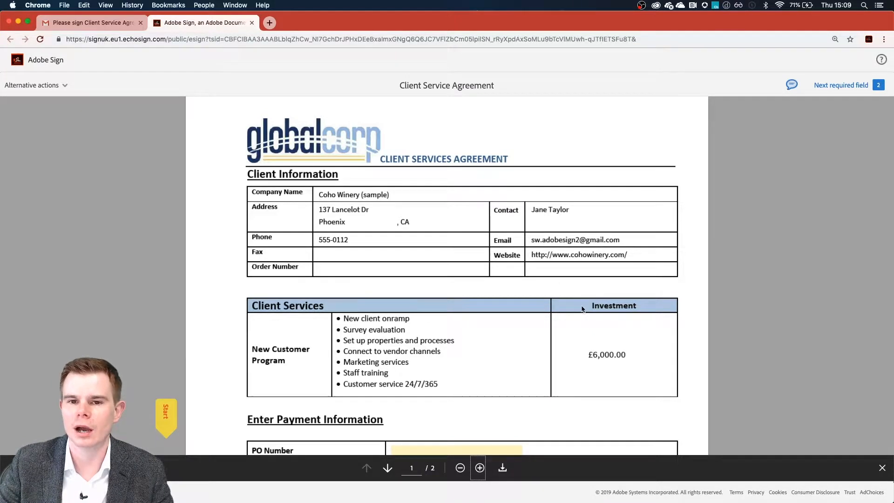
pyautogui.moveTo(583, 359)
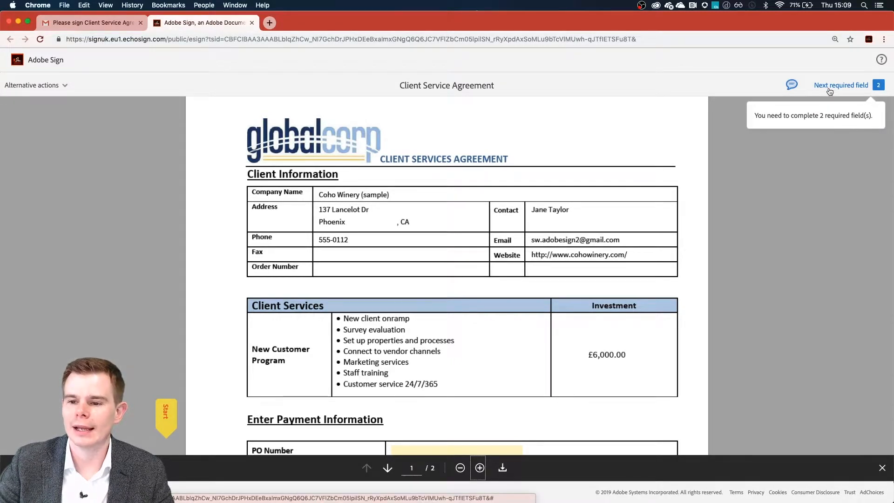
pyautogui.scroll(-3)
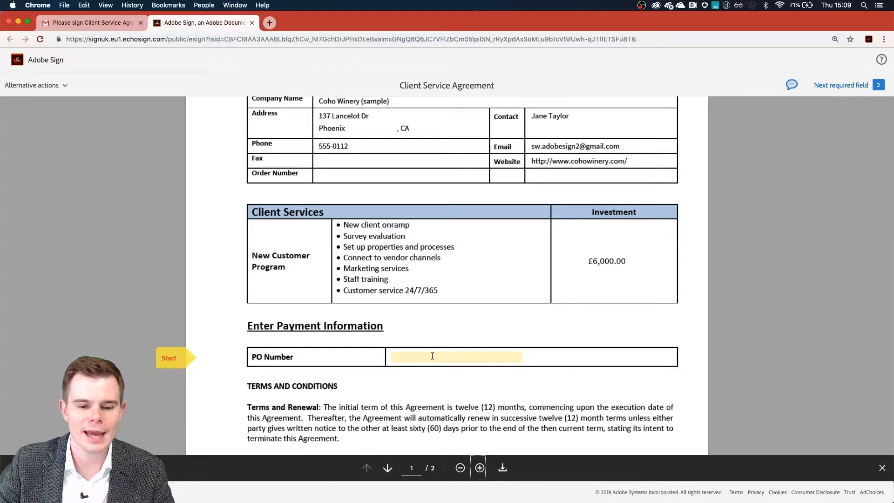
pyautogui.click(456, 357)
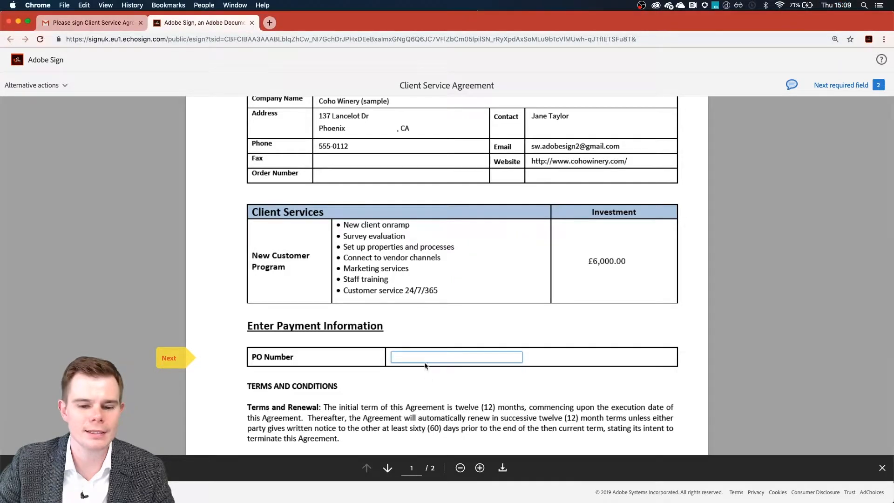
pyautogui.write('9thMay2')
pyautogui.write('IT')
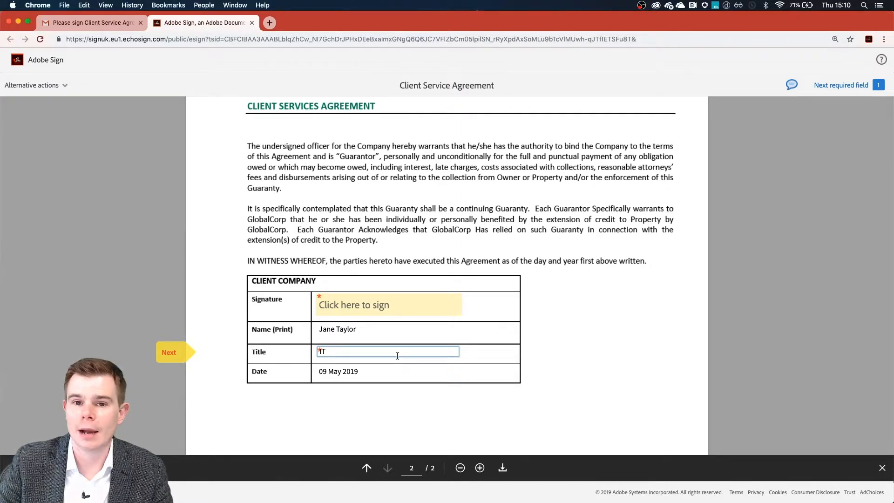
pyautogui.moveTo(354, 311)
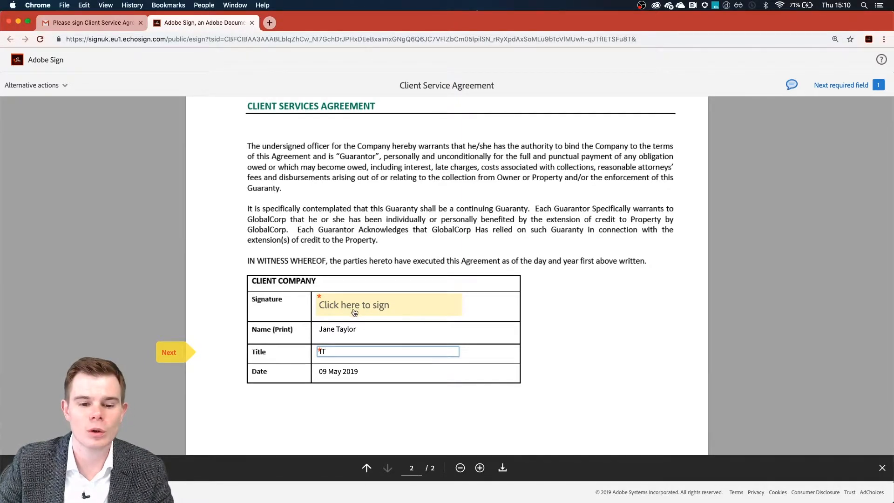
# Begin signing, trim the typed name to Jane Taylor, then try and clear a drawn signature
pyautogui.click(354, 305)
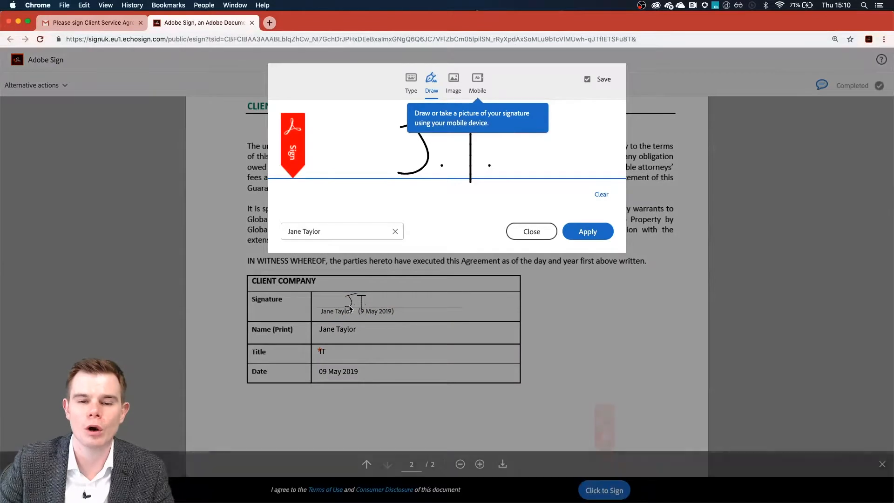
pyautogui.moveTo(411, 78)
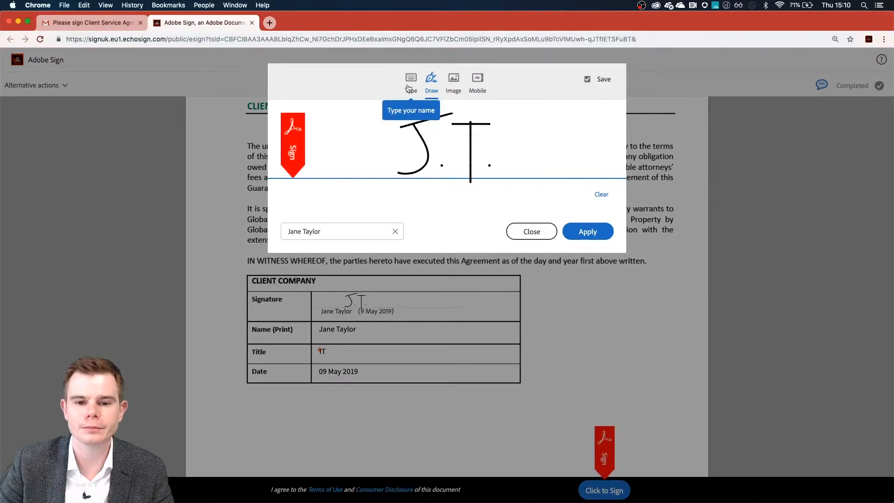
pyautogui.click(410, 79)
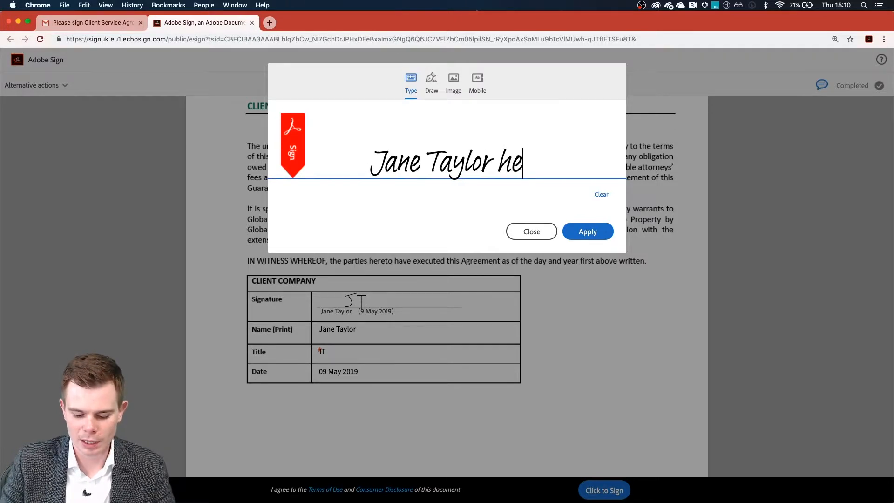
pyautogui.press('Backspace')
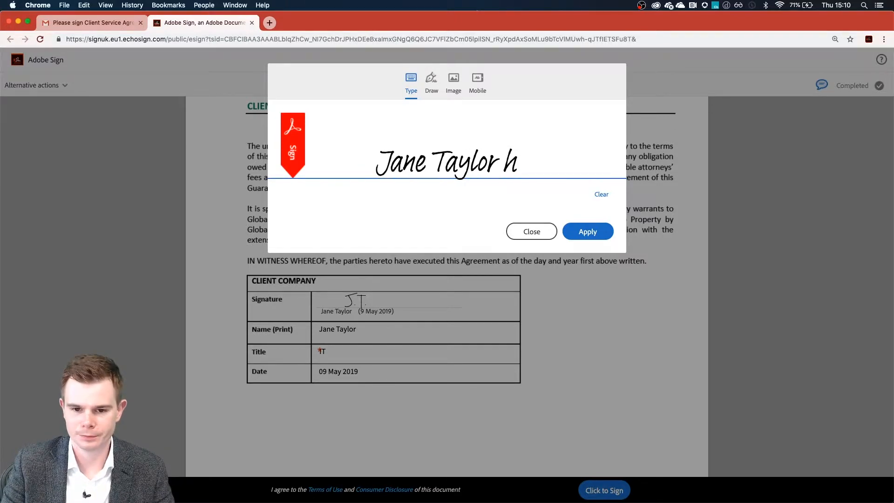
pyautogui.click(431, 78)
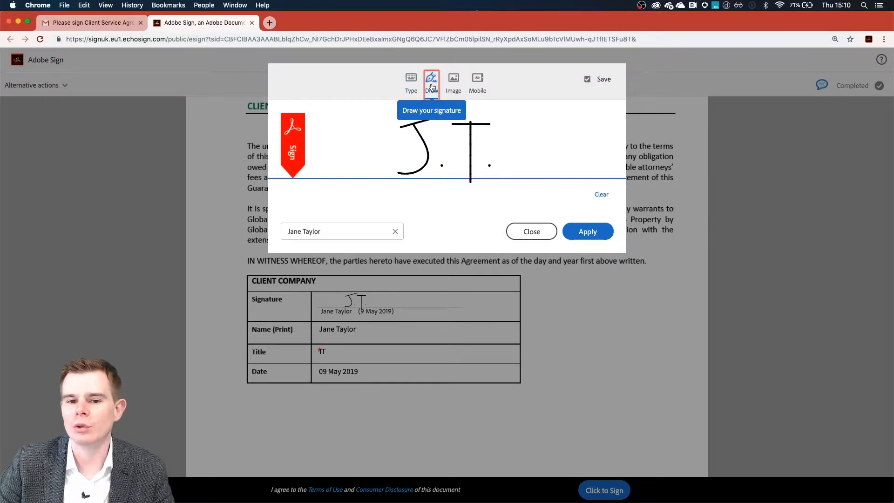
pyautogui.click(601, 194)
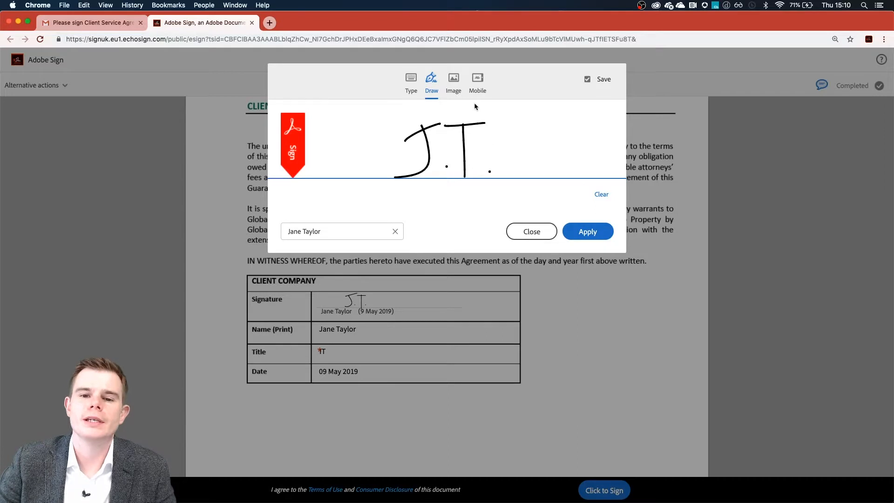
pyautogui.click(452, 78)
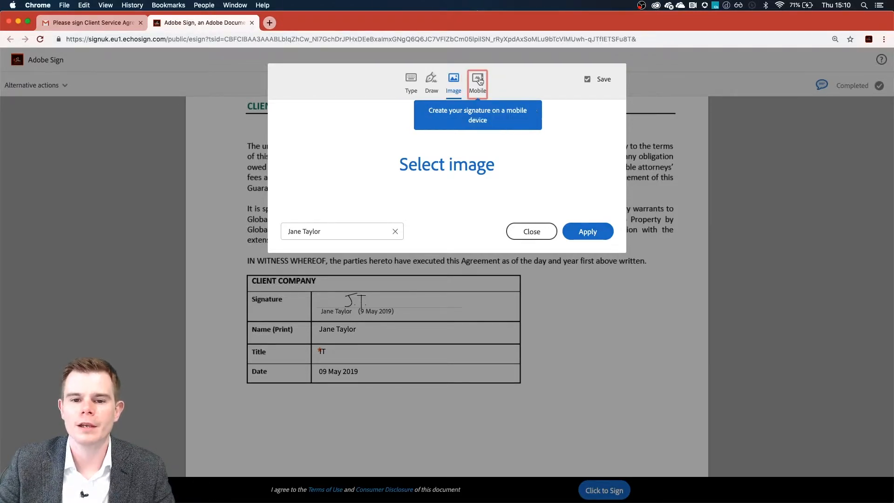
pyautogui.click(477, 83)
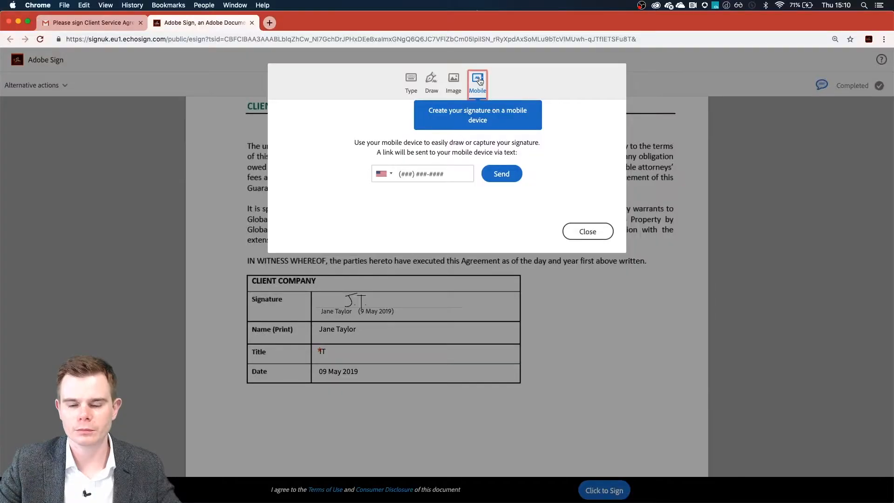
pyautogui.click(411, 82)
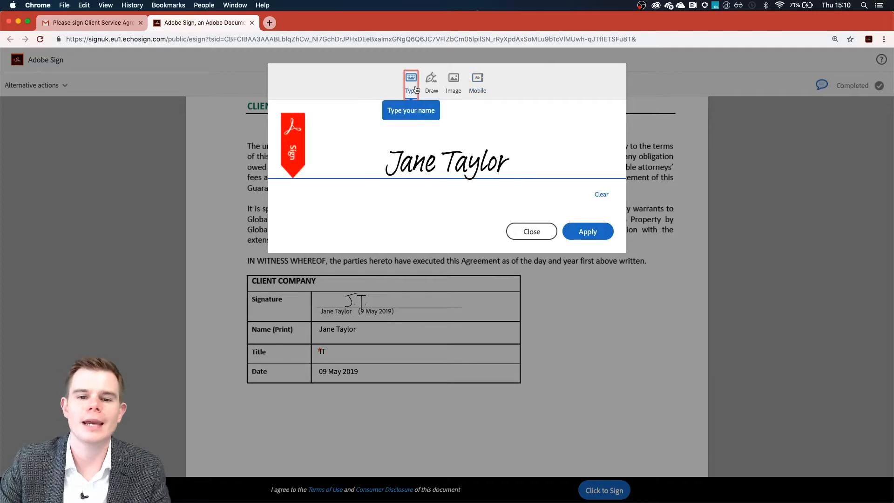
pyautogui.click(587, 232)
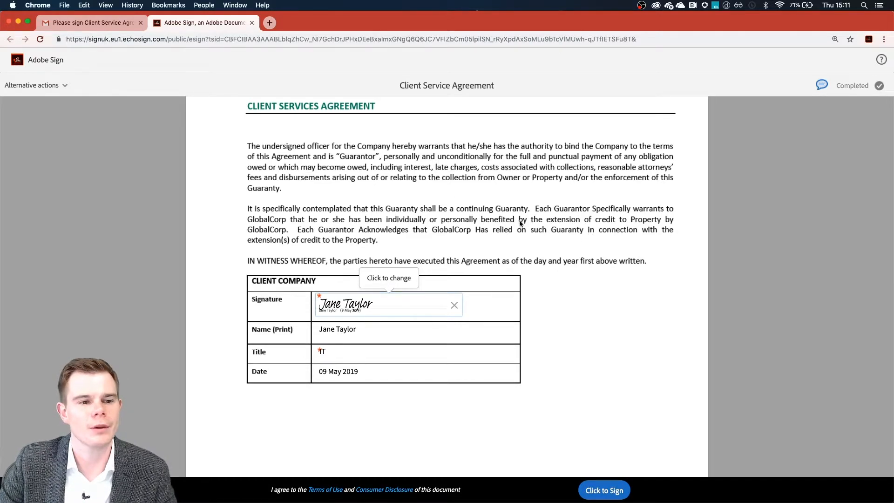
pyautogui.click(31, 85)
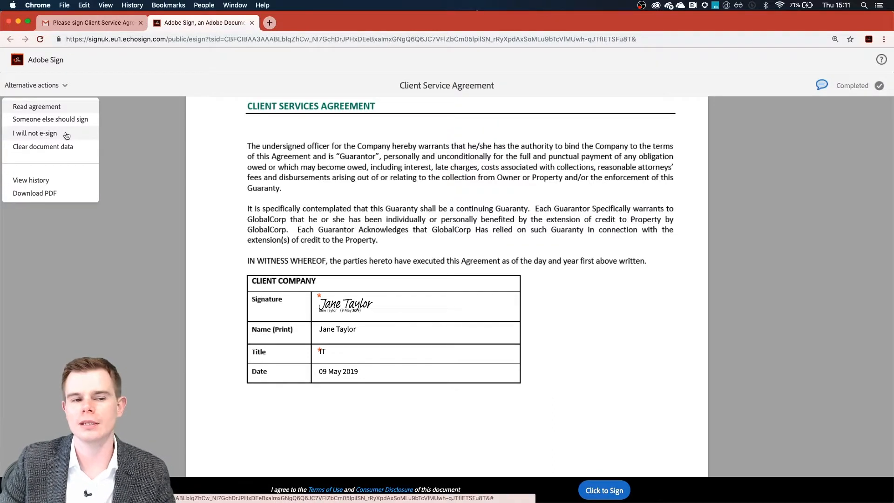
pyautogui.click(34, 134)
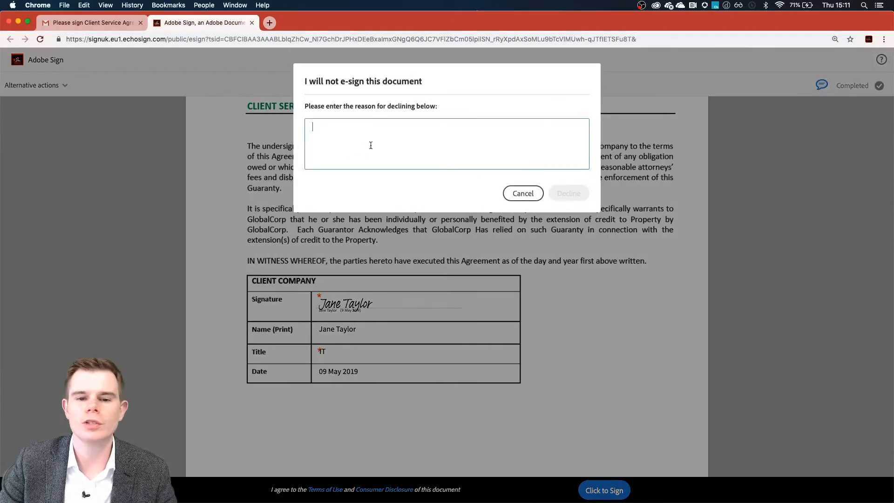
pyautogui.write('reason')
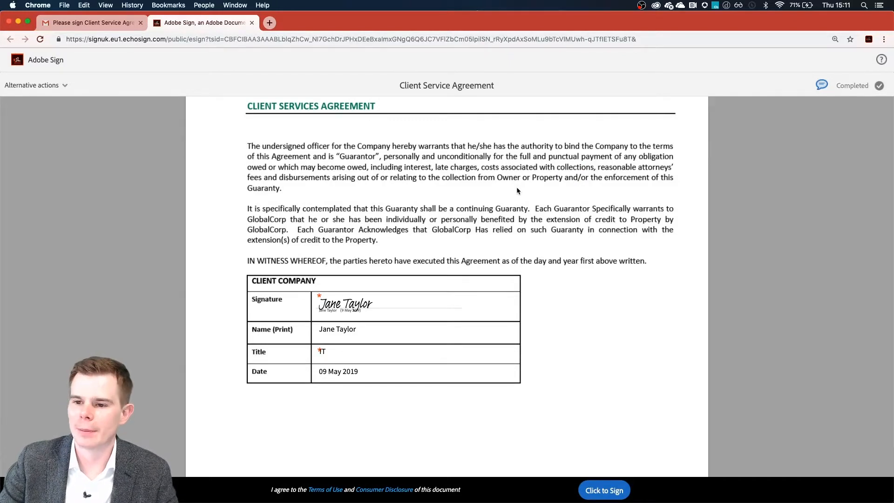
# Submit the signed agreement with Click to Sign
pyautogui.click(603, 489)
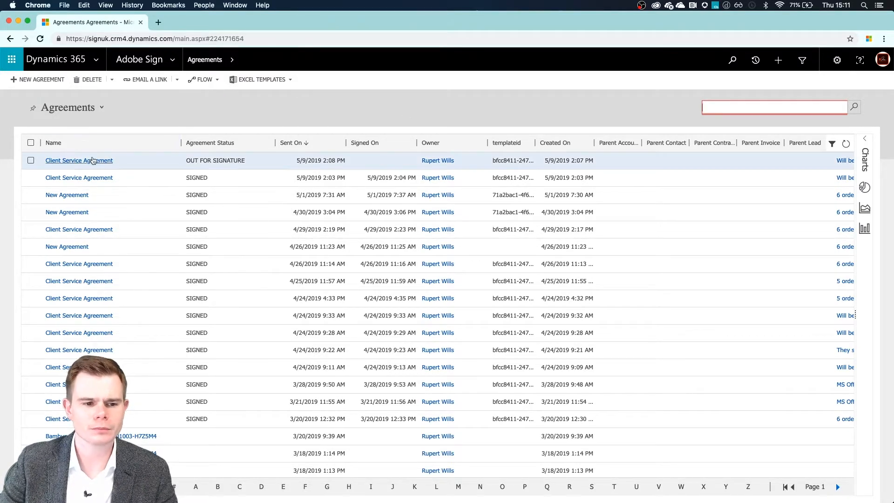
# Update the Client Service Agreement record so its status shows Signed on 5/9/2019 2:11 PM
pyautogui.click(78, 160)
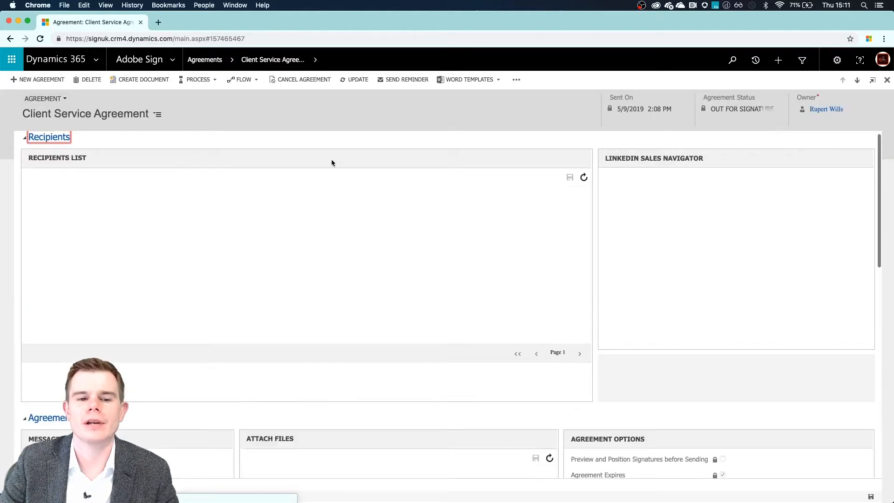
pyautogui.click(357, 79)
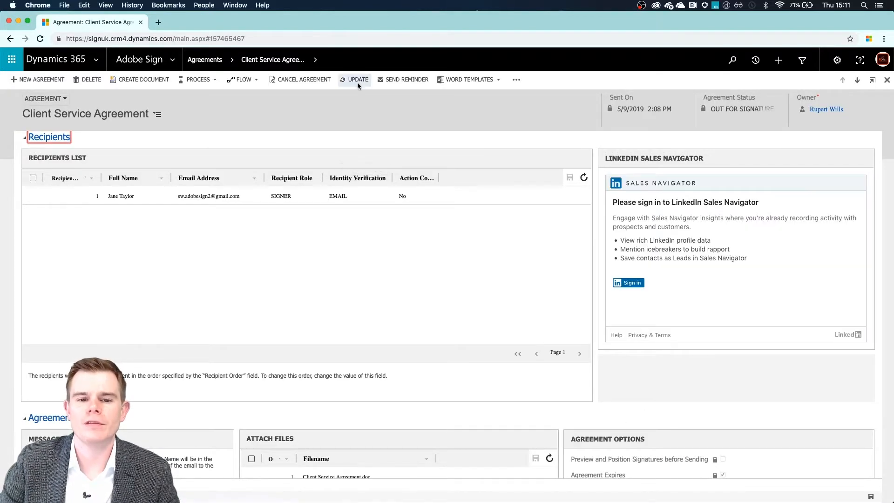
pyautogui.click(358, 79)
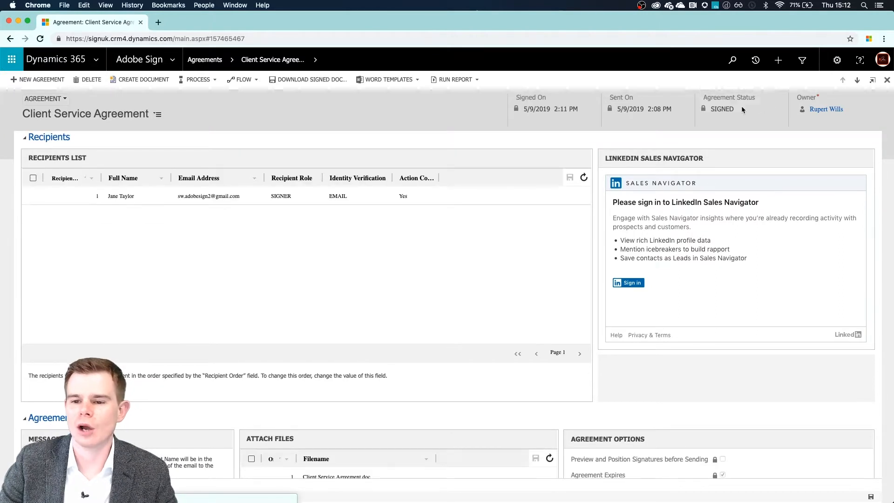
pyautogui.click(735, 110)
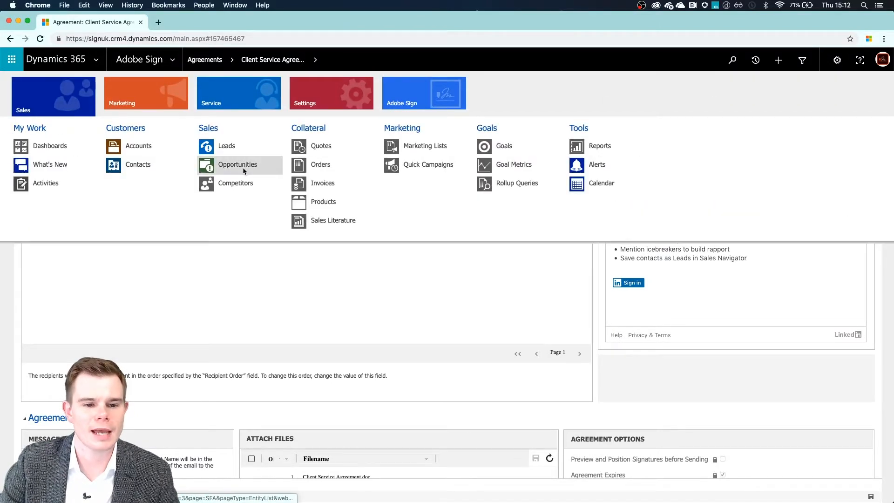
# Open the Coho Winery opportunity's notes to see the signed PDF and audit trail attachments
pyautogui.click(238, 164)
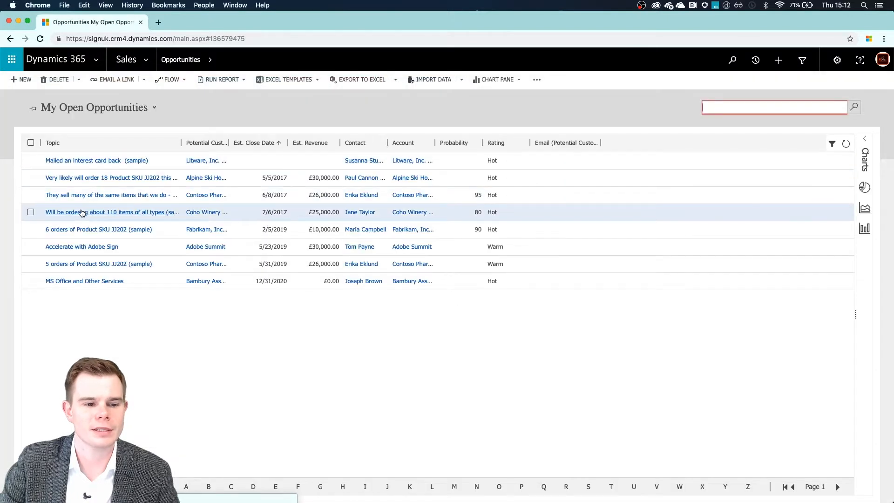
pyautogui.click(112, 211)
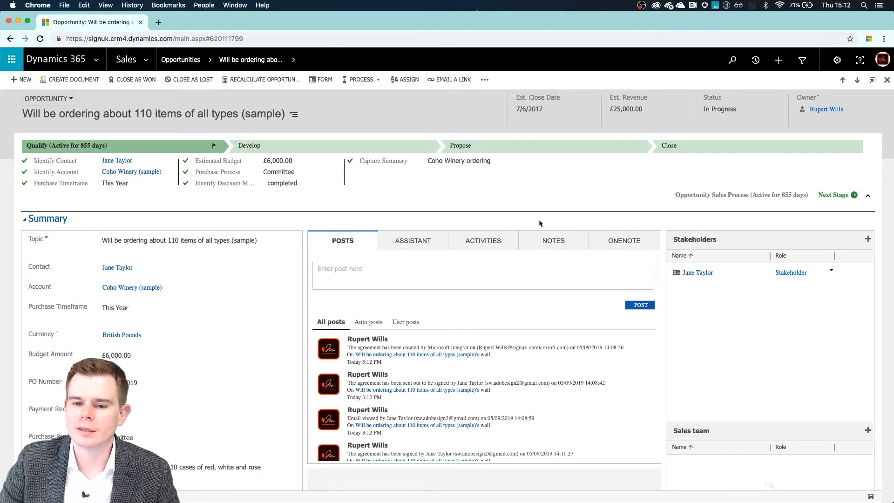
pyautogui.click(552, 240)
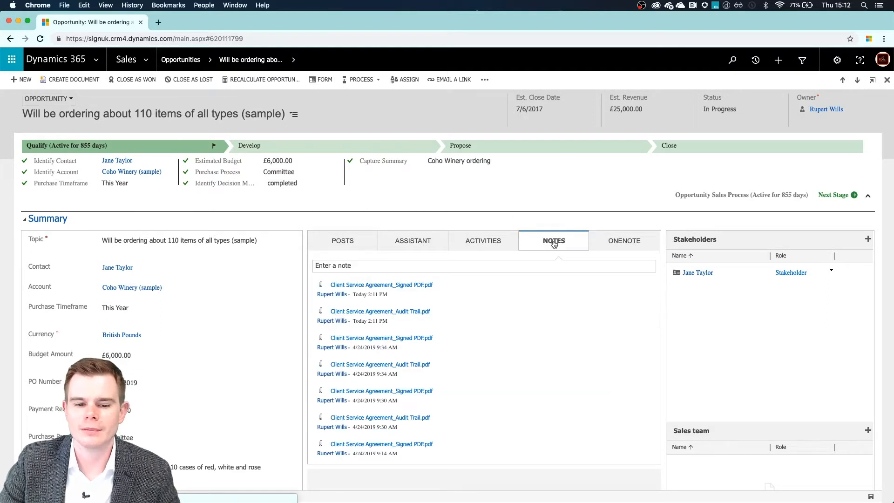
pyautogui.moveTo(380, 311)
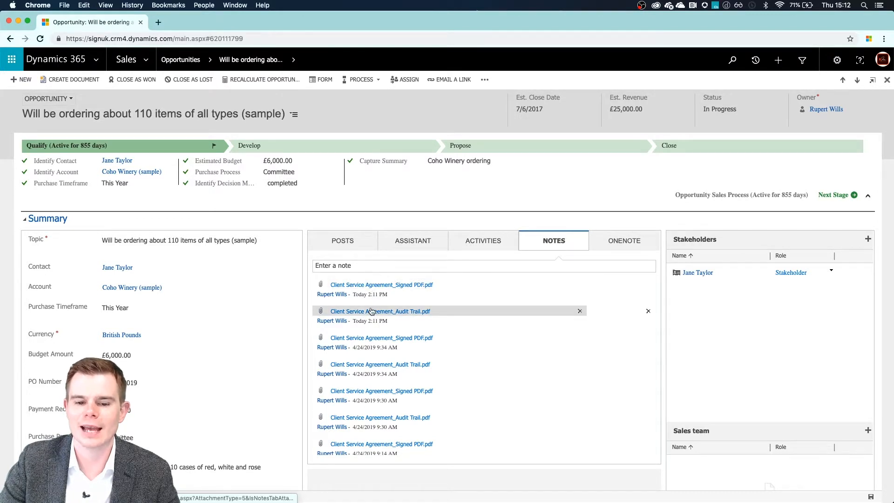
pyautogui.moveTo(380, 284)
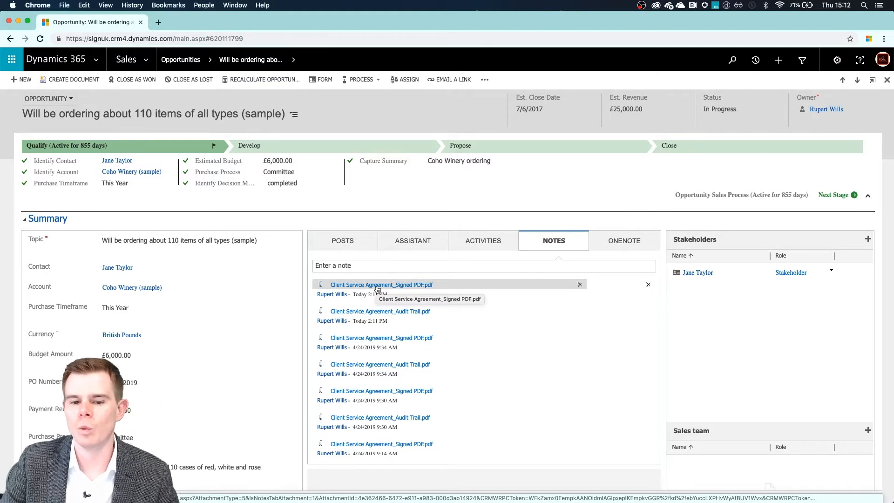
pyautogui.moveTo(368, 317)
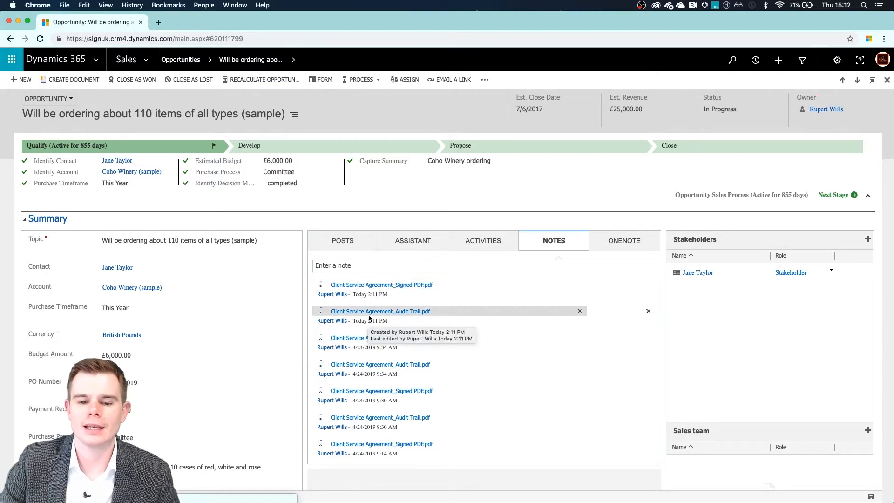